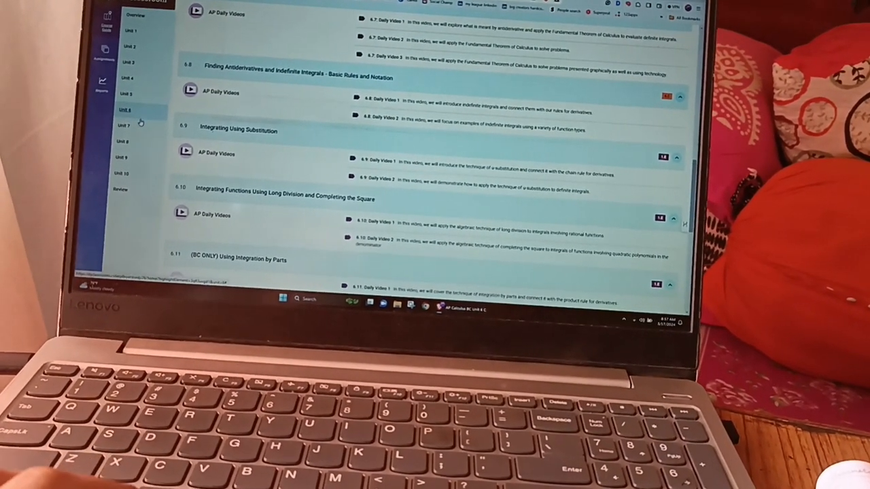
Step: Show the Calculus BC Unit 7 Differential Equations topics and scroll through their AP Daily videos
click(103, 125)
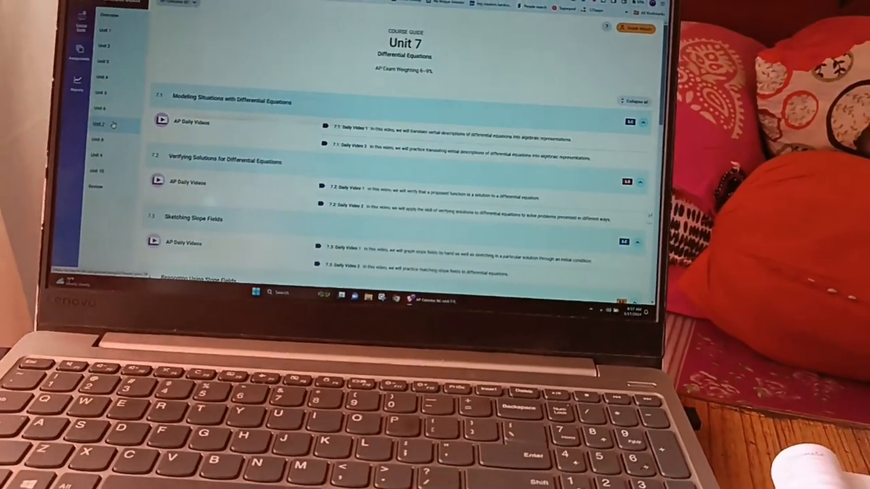
scroll(down, 3)
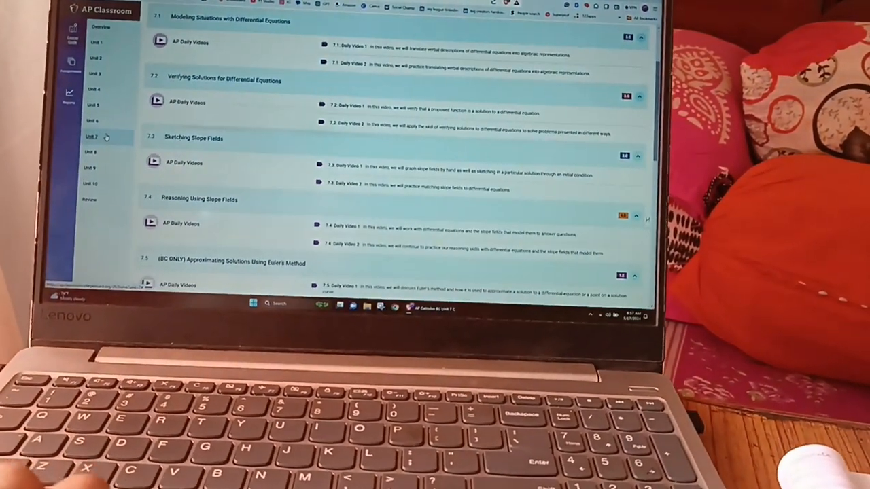
scroll(down, 3)
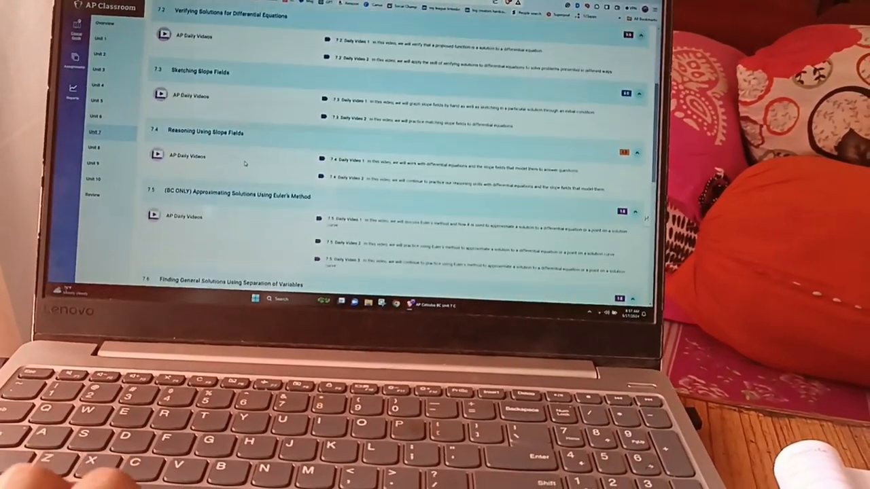
scroll(down, 3)
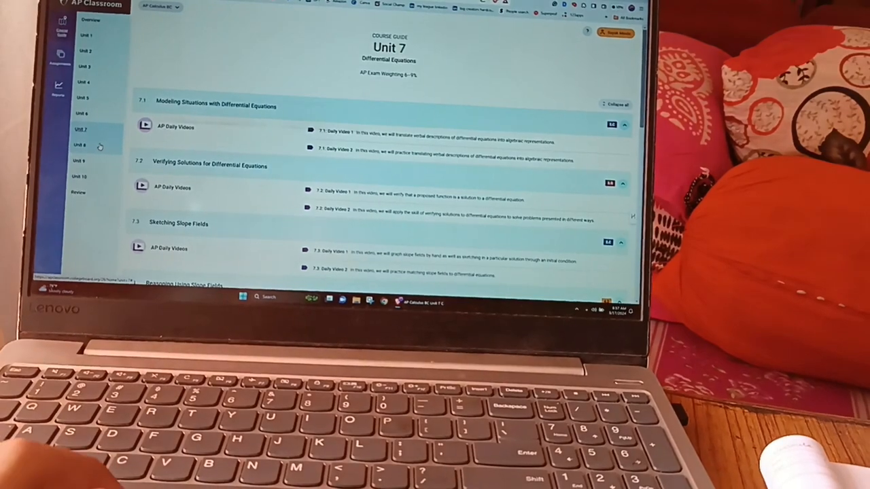
Step: Browse the Unit 8 Applications of Integration topic list, then choose another sidebar entry
click(83, 144)
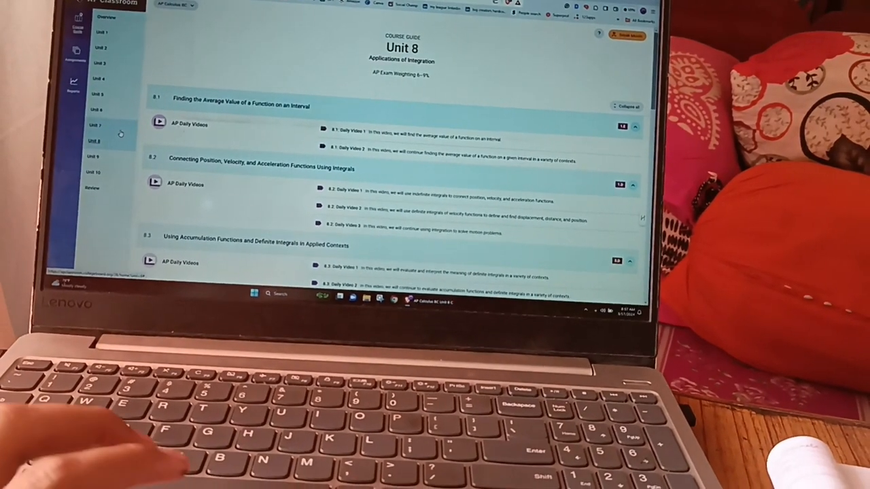
scroll(down, 3)
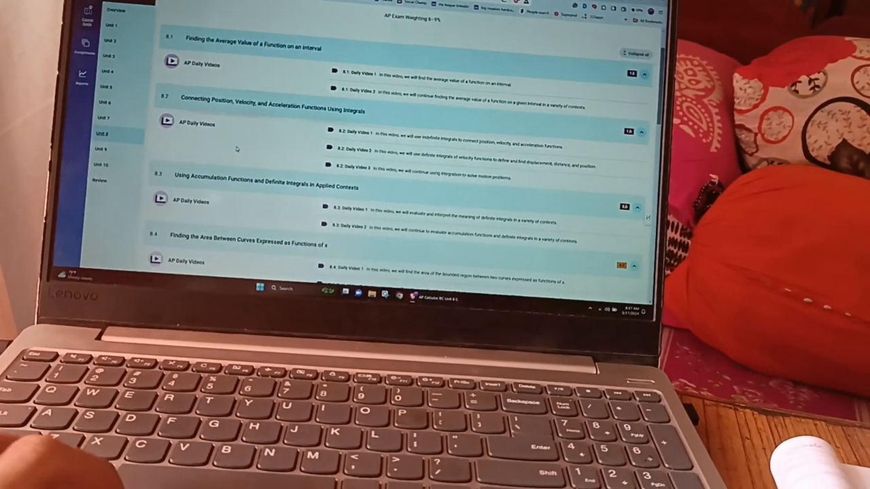
scroll(down, 3)
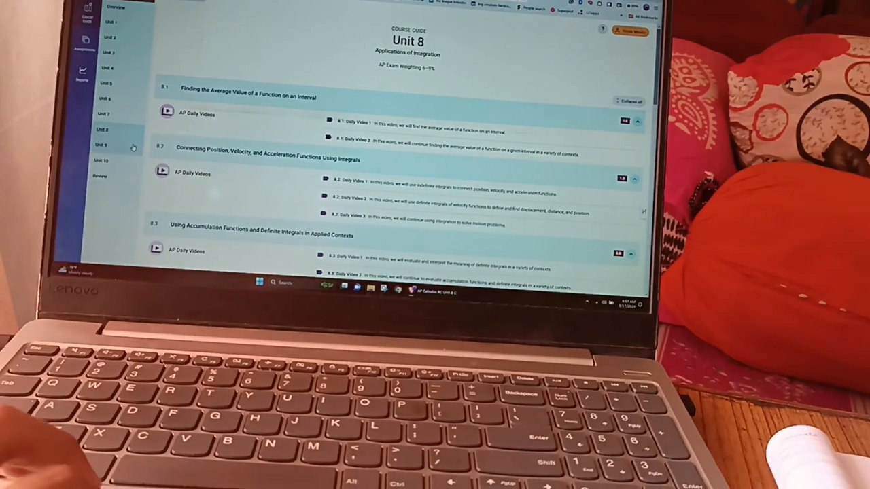
click(104, 145)
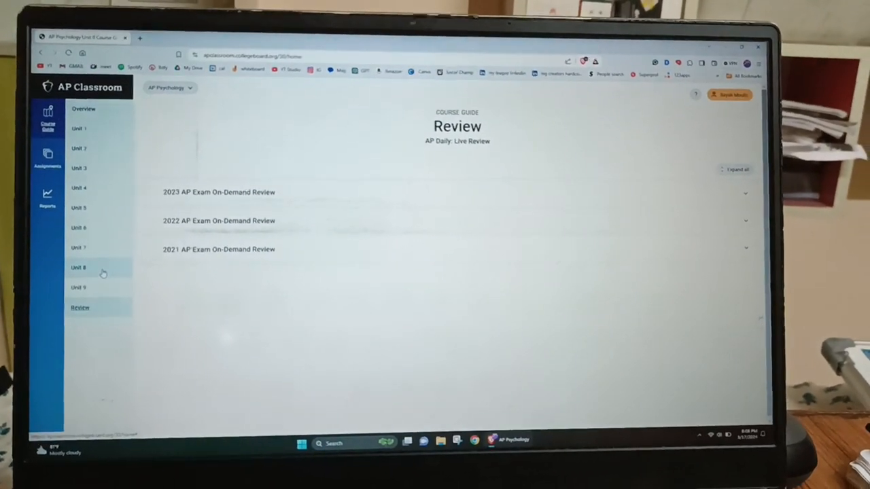
Step: Show AP Psychology Unit 8 Clinical Psychology and scroll through topics 8.1–8.10 with AP Daily videos
click(75, 268)
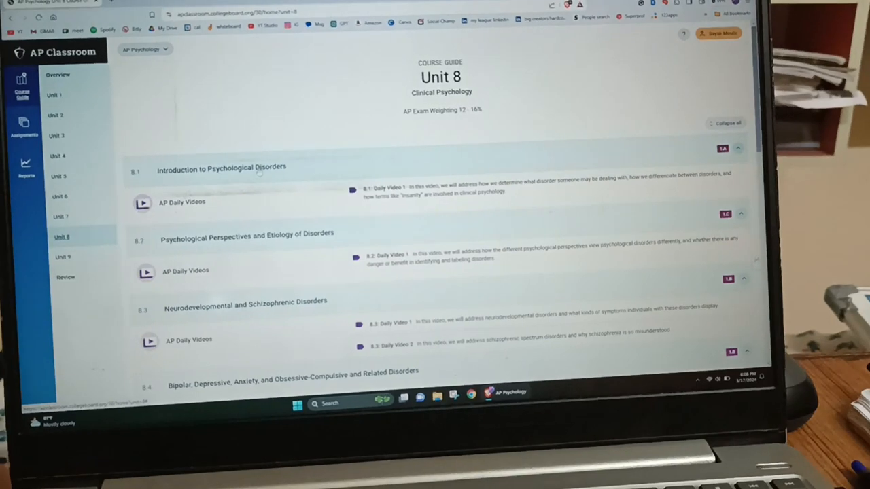
scroll(down, 3)
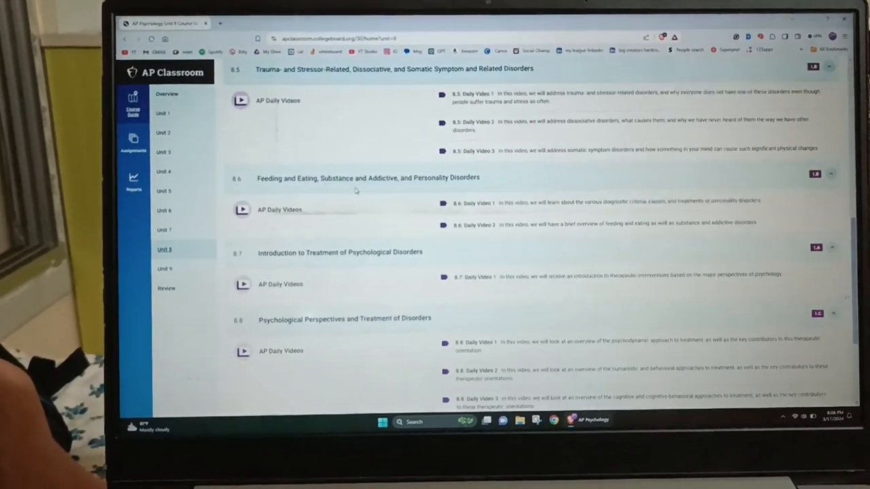
scroll(down, 3)
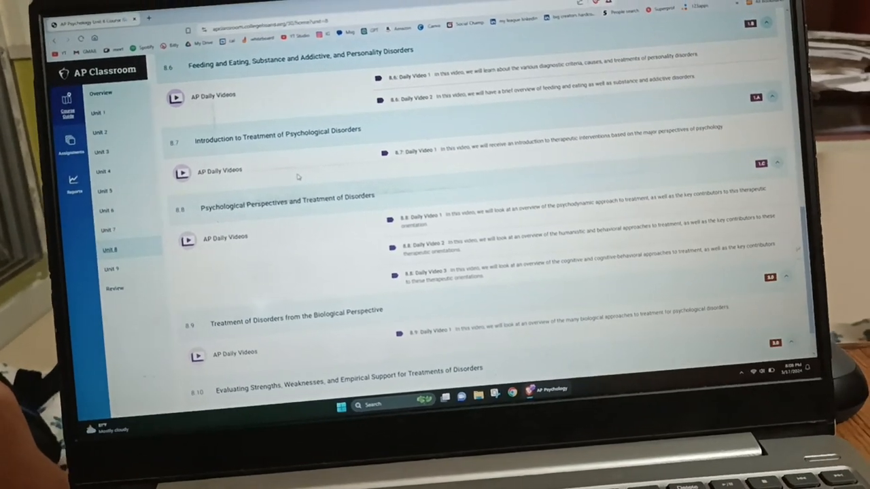
scroll(down, 3)
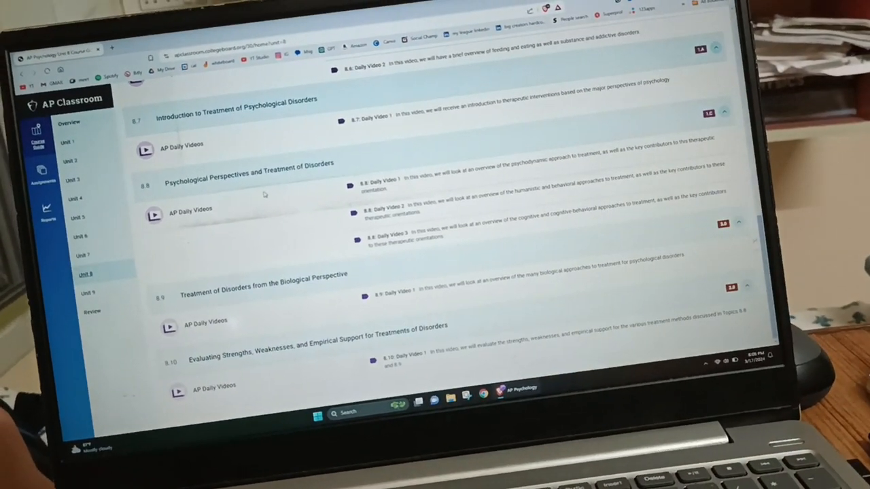